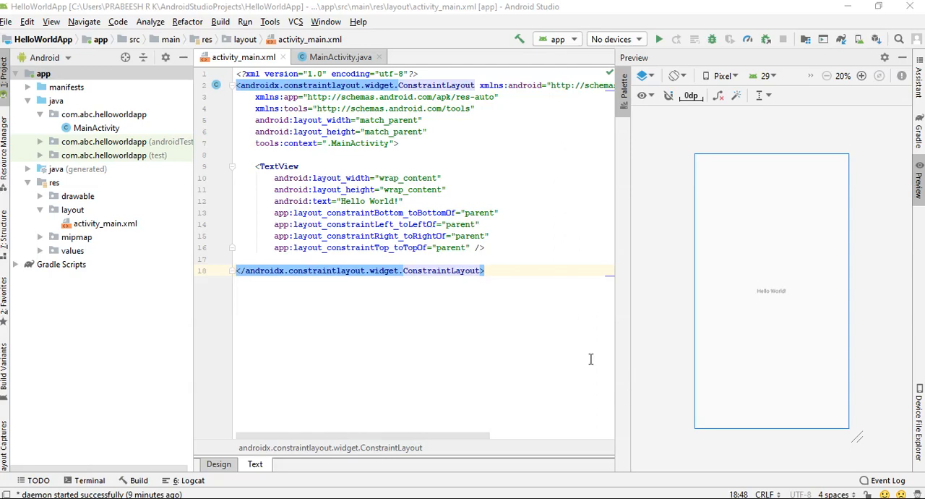
mouse_move(460, 325)
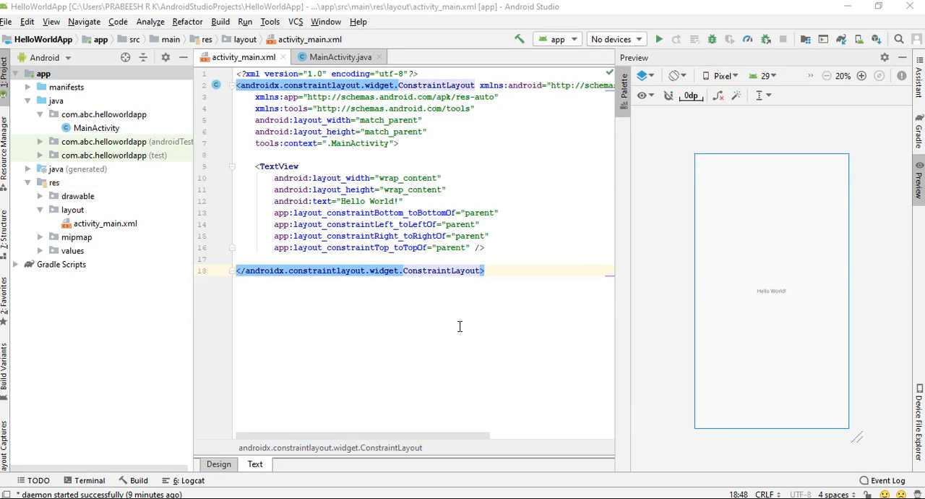
mouse_move(204, 330)
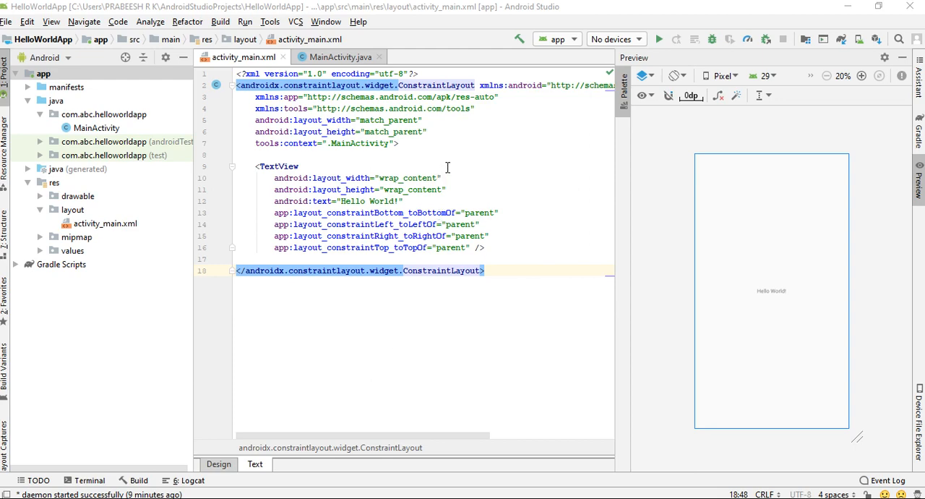
- Open the Virtual Device Manager from the Tools menu, close it, then reopen it from the toolbar
click(269, 21)
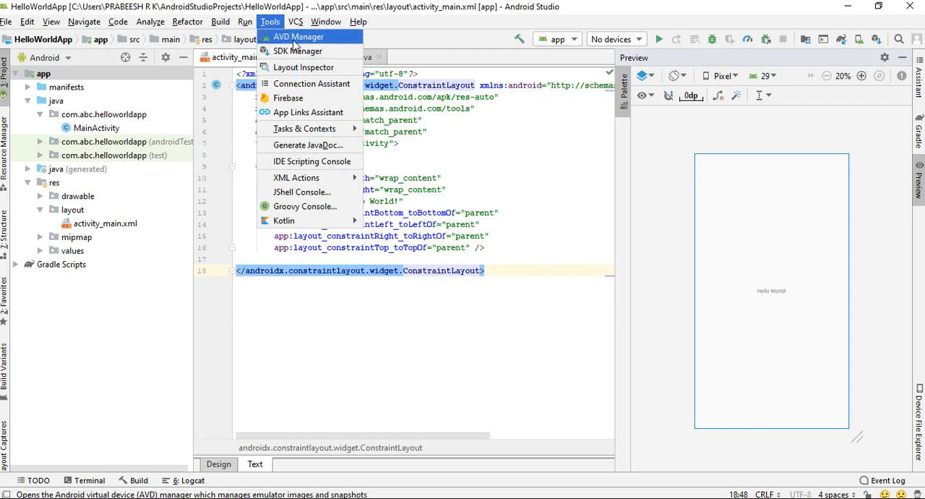
click(299, 36)
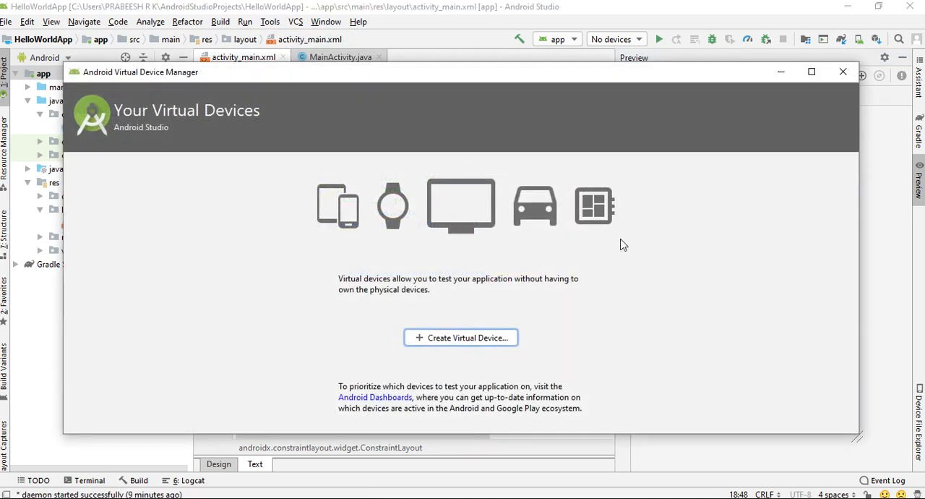
click(842, 72)
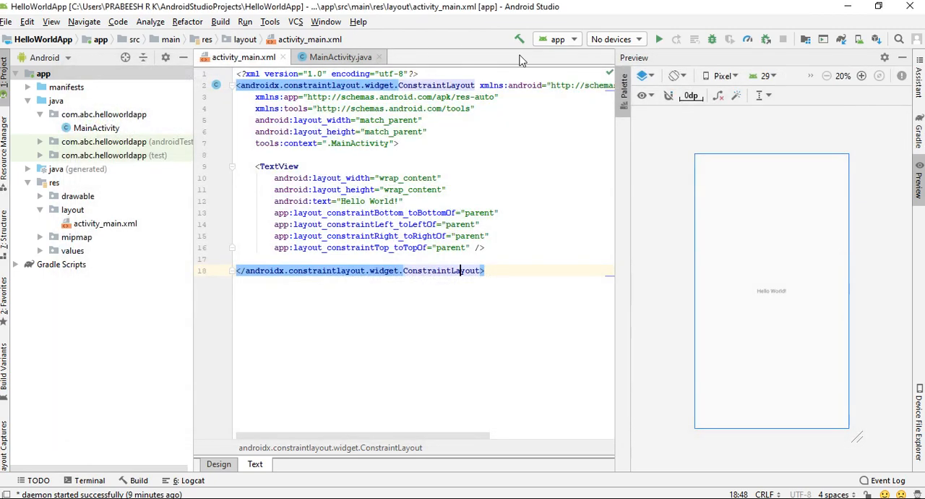
mouse_move(859, 39)
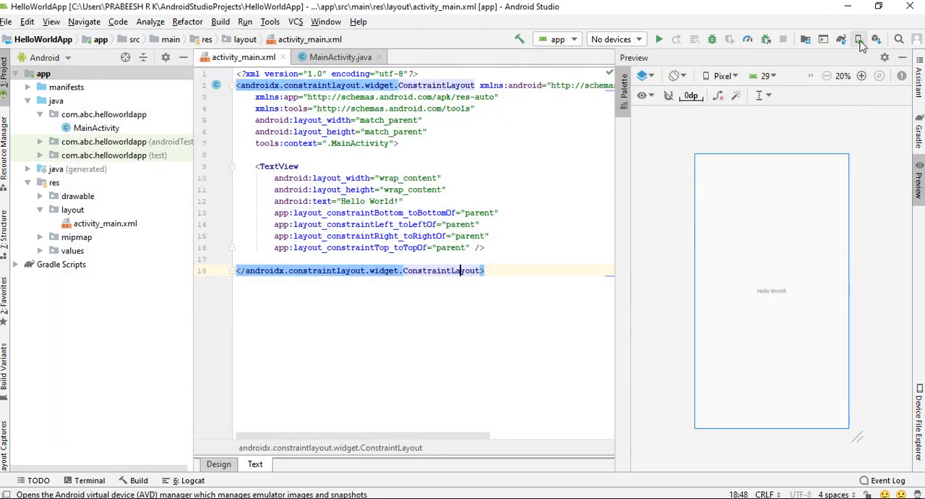
click(859, 39)
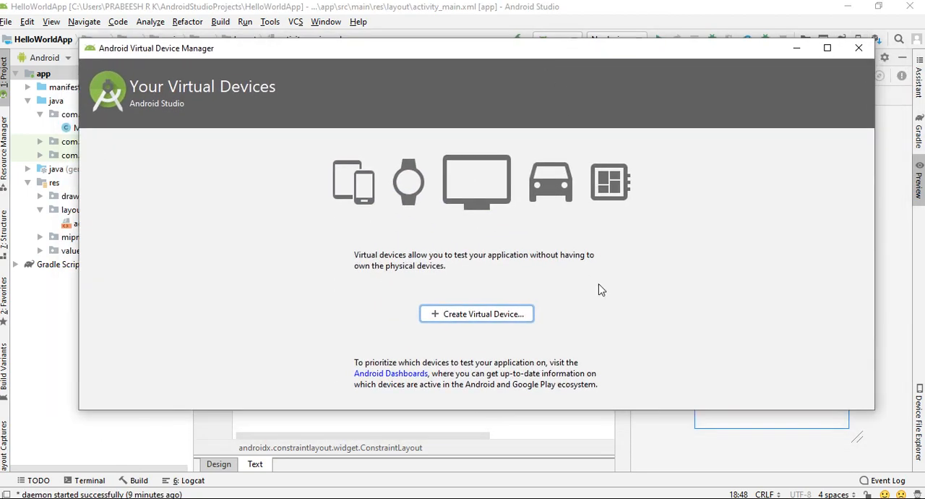
mouse_move(542, 188)
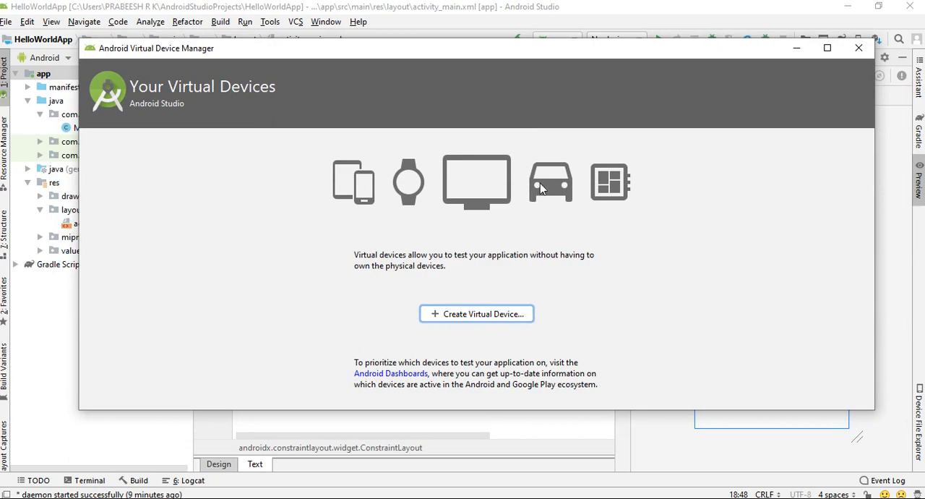
mouse_move(488, 341)
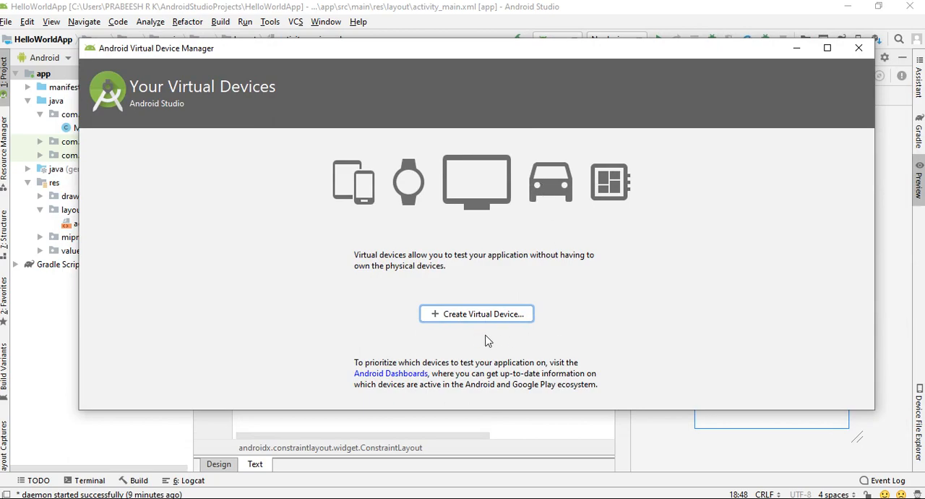
- Start a new virtual device and select Pixel XL as the phone hardware
click(476, 314)
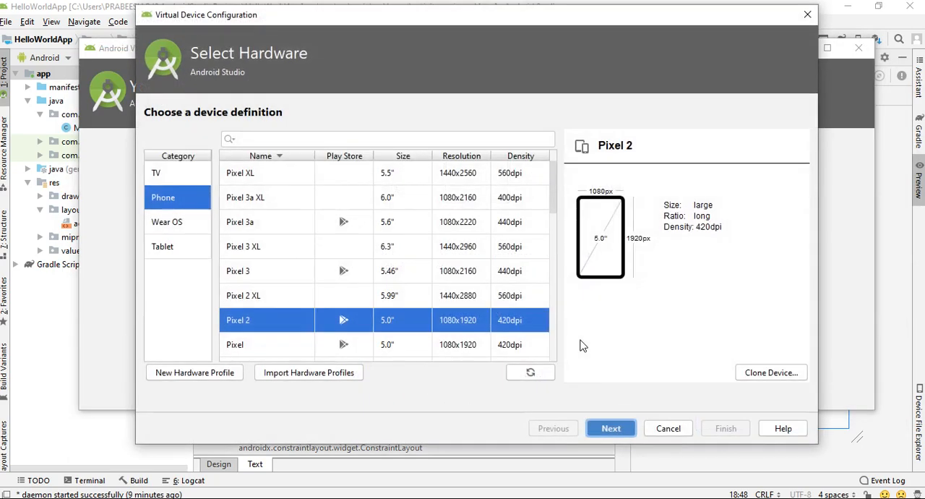
mouse_move(176, 221)
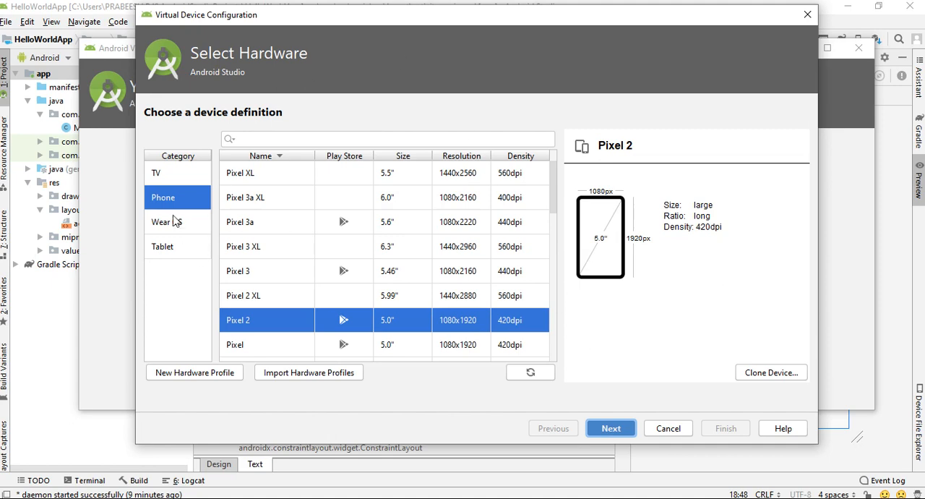
mouse_move(185, 169)
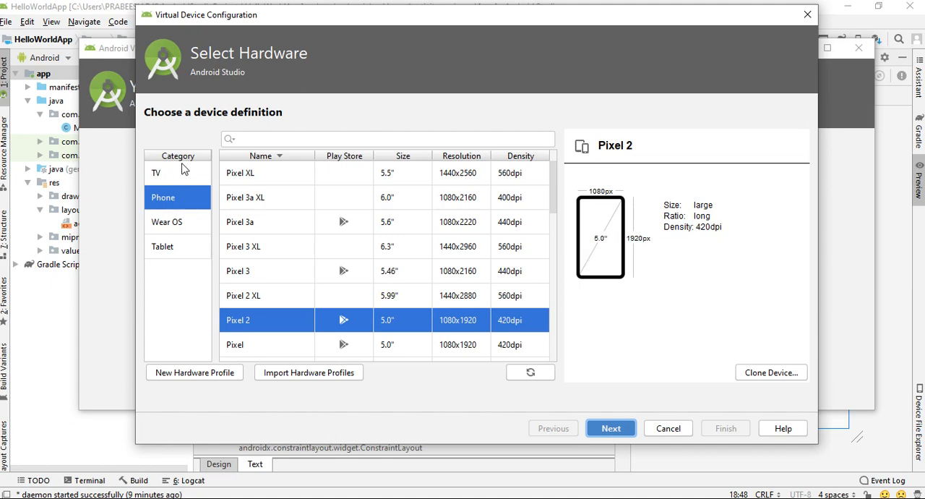
mouse_move(161, 183)
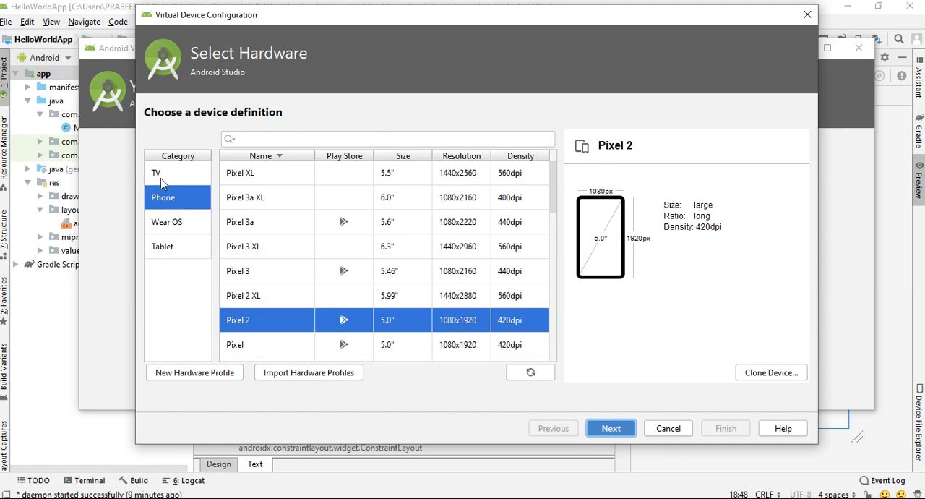
mouse_move(179, 232)
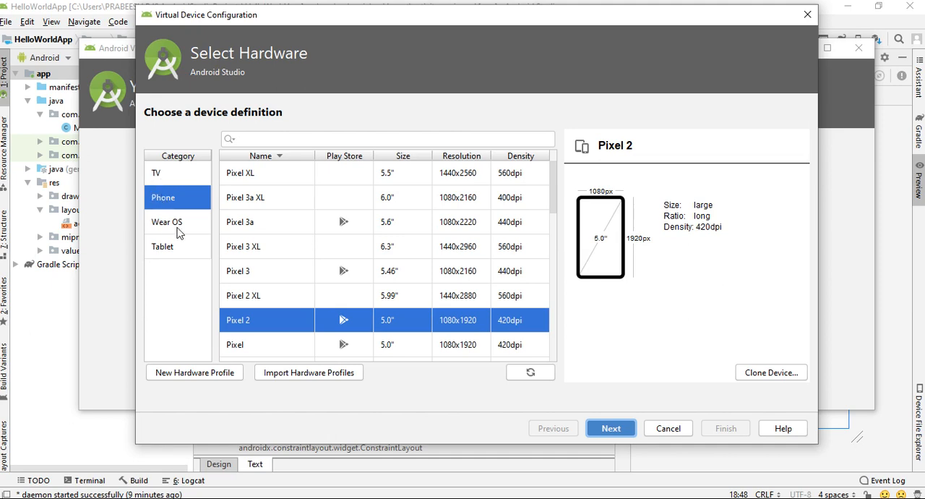
mouse_move(182, 271)
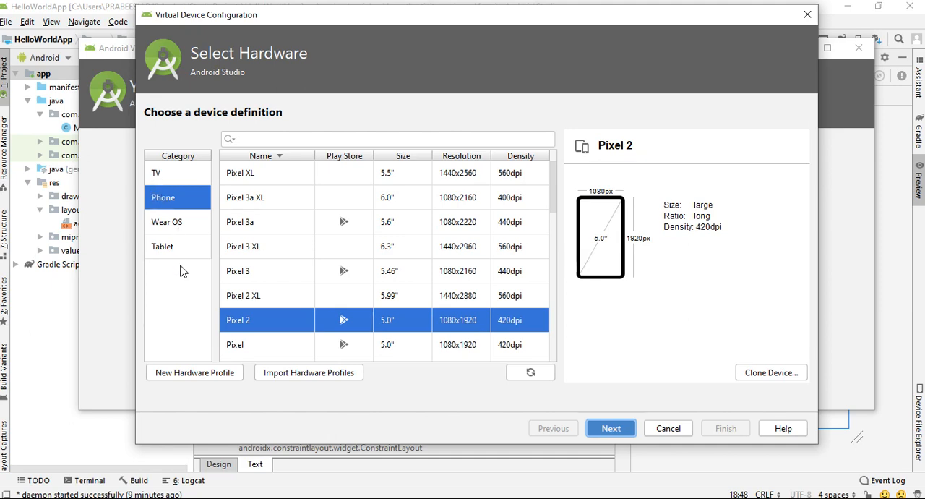
mouse_move(166, 205)
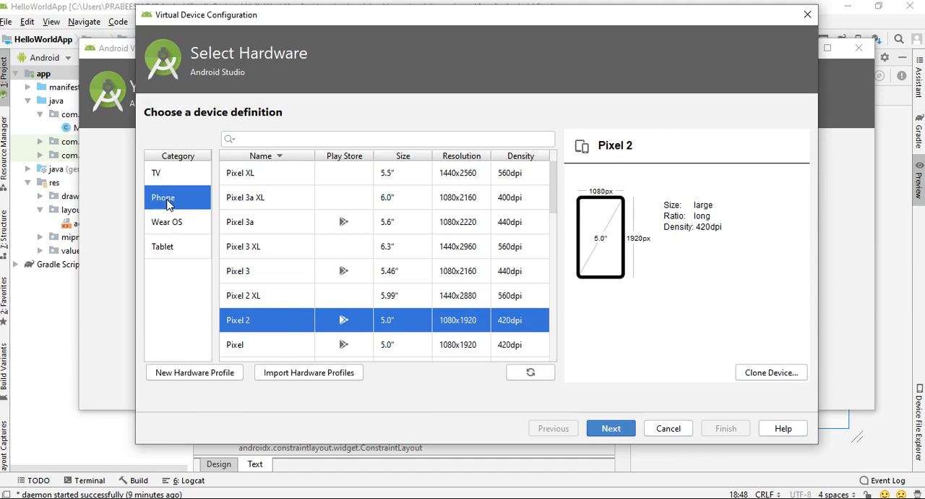
mouse_move(294, 239)
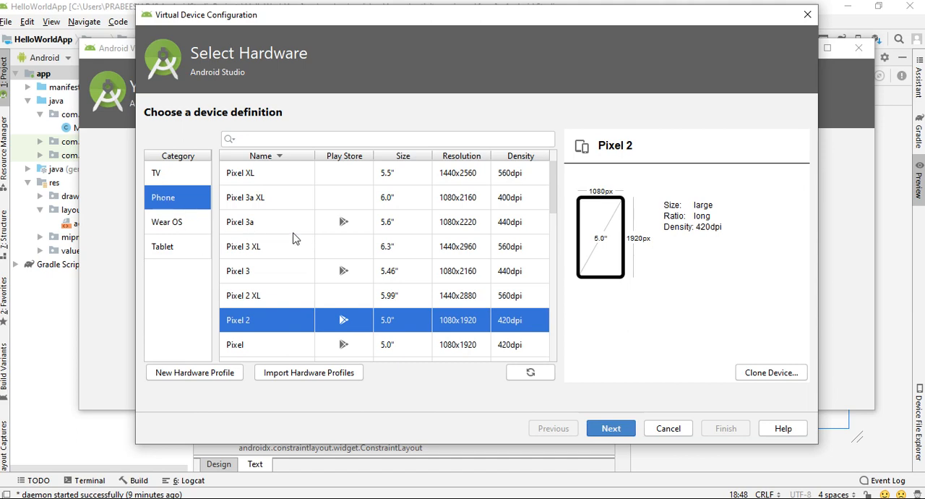
mouse_move(274, 232)
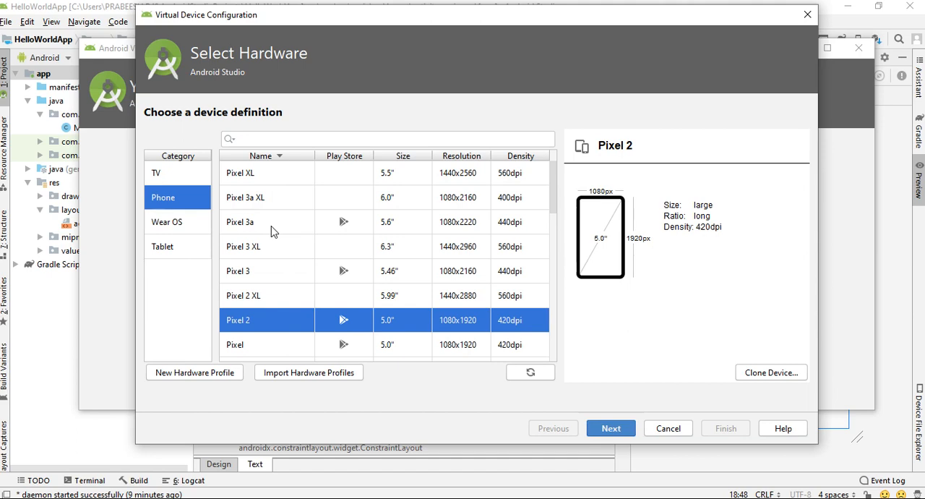
mouse_move(250, 179)
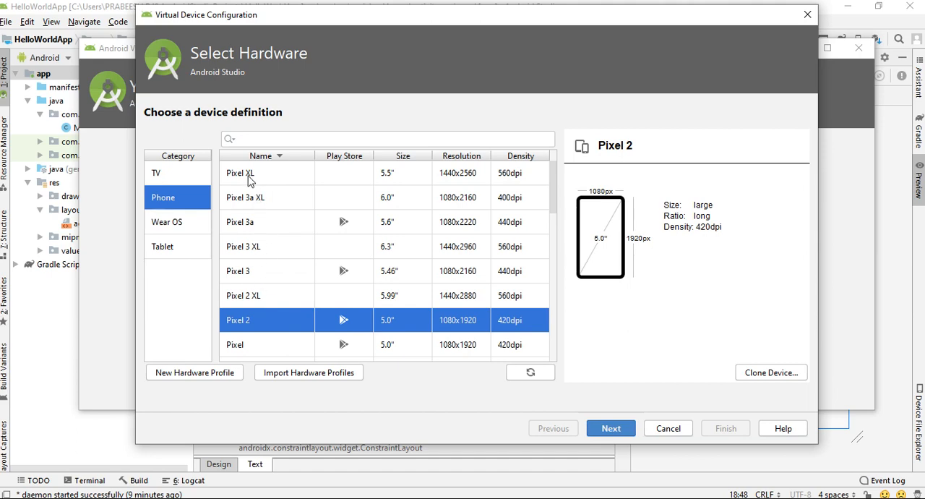
click(239, 173)
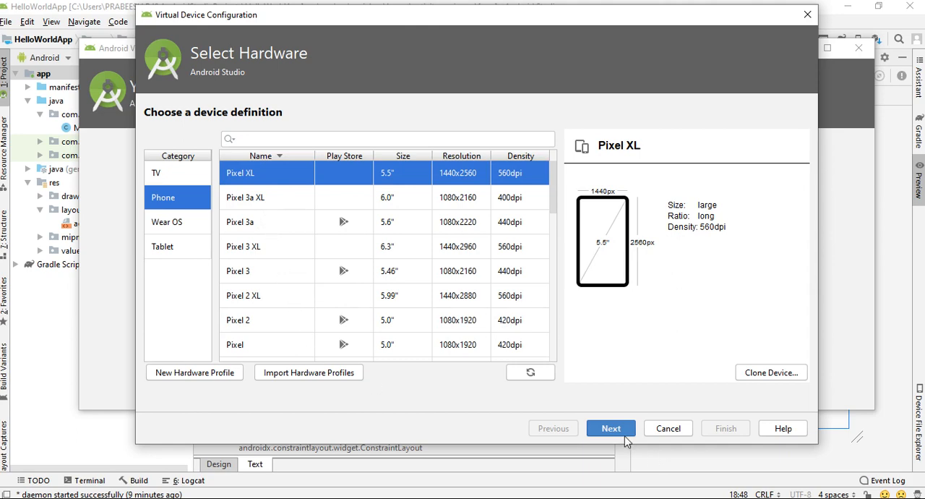
- Advance to the System Image page with Android 10 (Q, API 29) selected
click(611, 428)
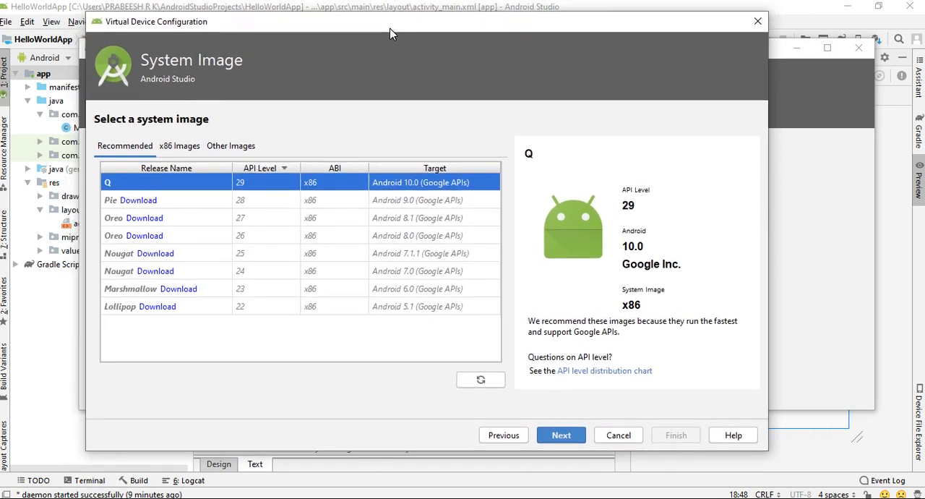
mouse_move(505, 354)
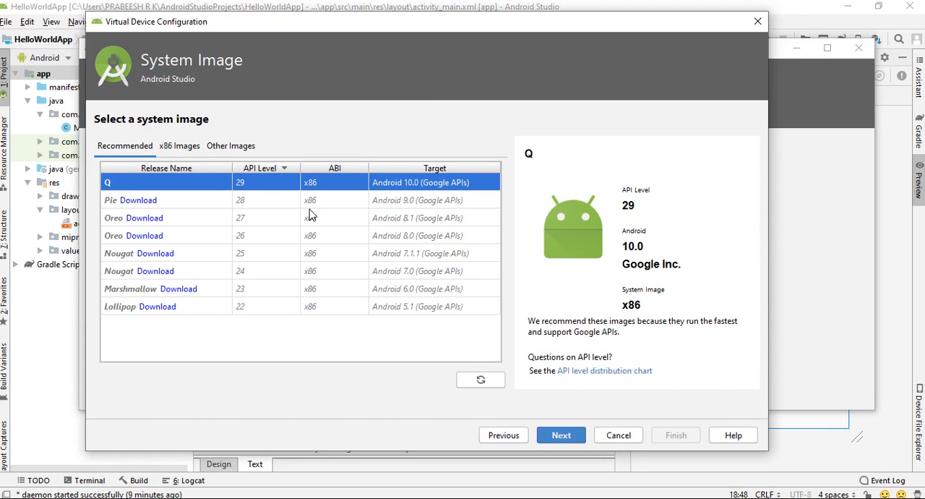
mouse_move(154, 299)
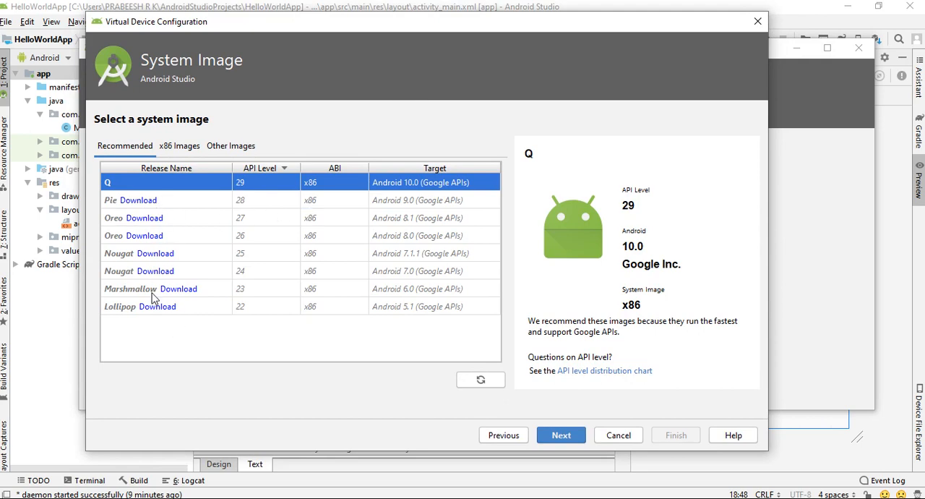
mouse_move(204, 222)
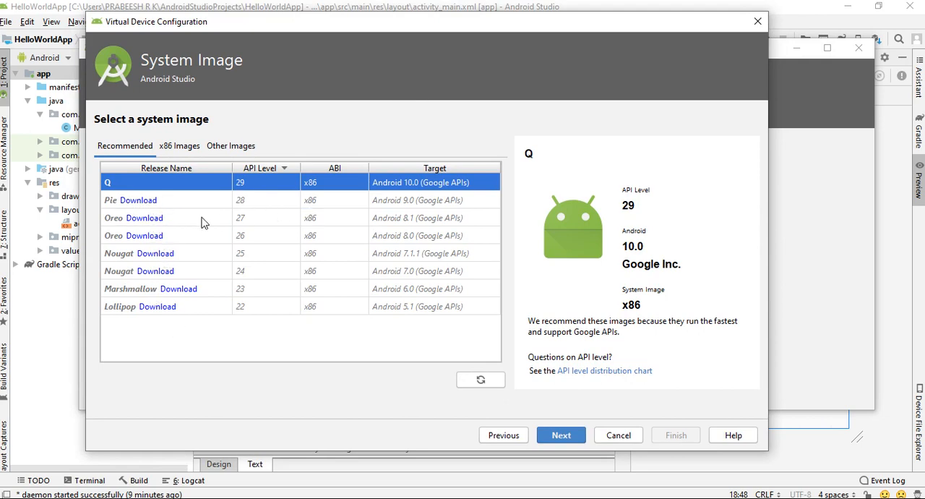
mouse_move(208, 233)
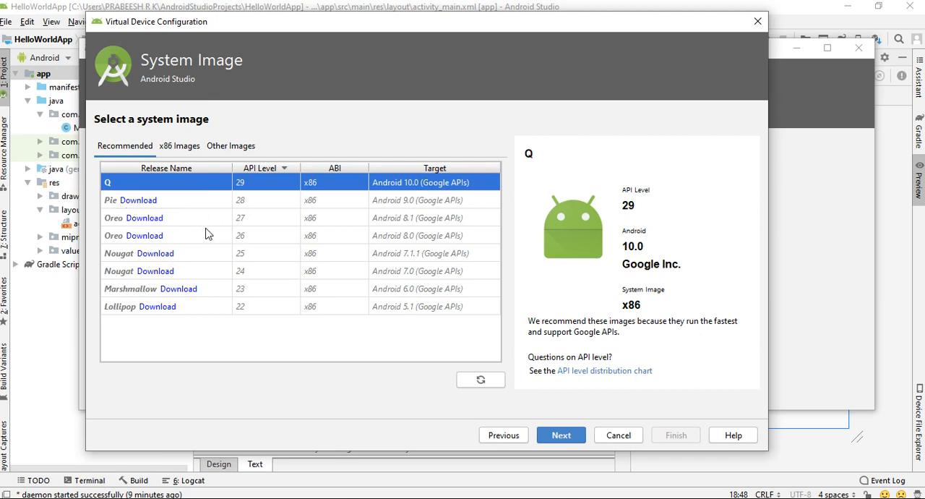
mouse_move(383, 265)
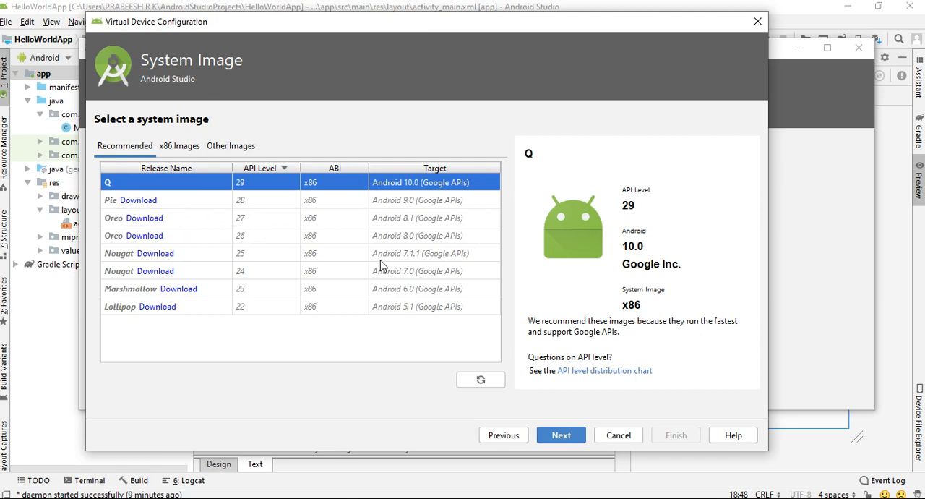
mouse_move(242, 319)
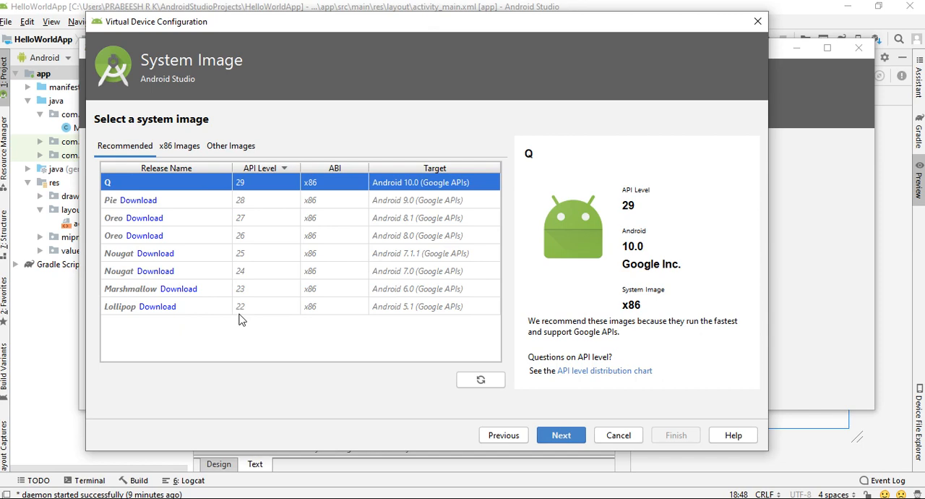
mouse_move(412, 268)
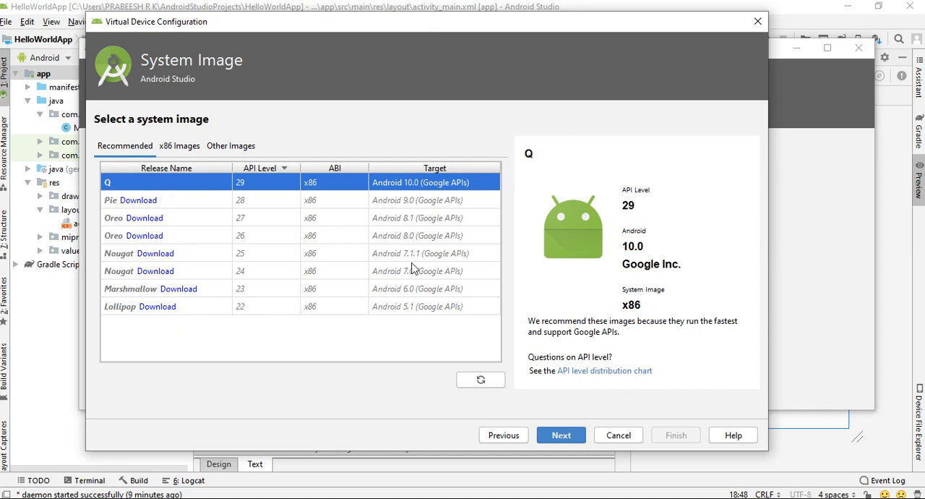
mouse_move(326, 190)
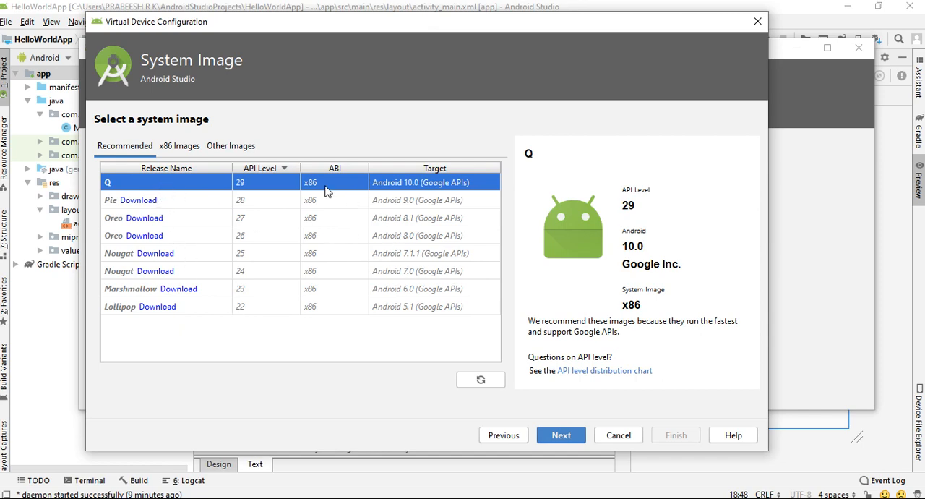
mouse_move(583, 456)
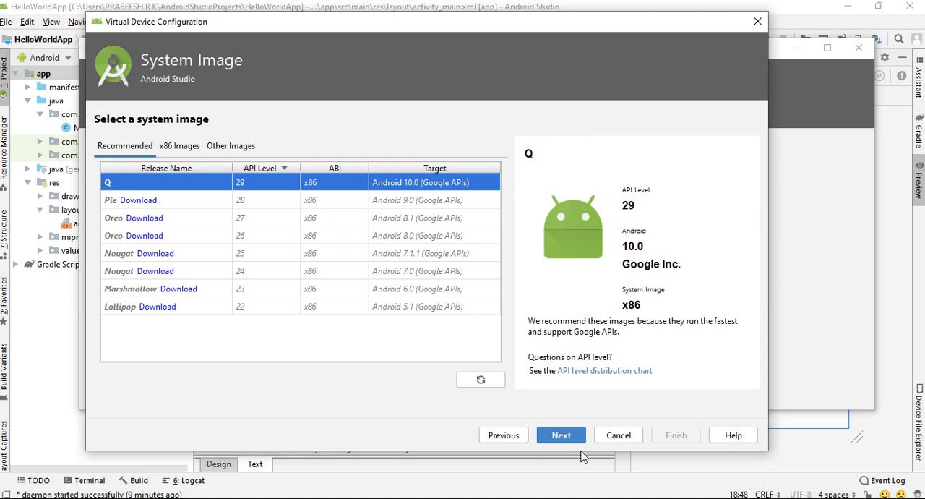
- Accept the Q image and keep AVD Pixel XL API 29 in portrait with automatic graphics
click(561, 435)
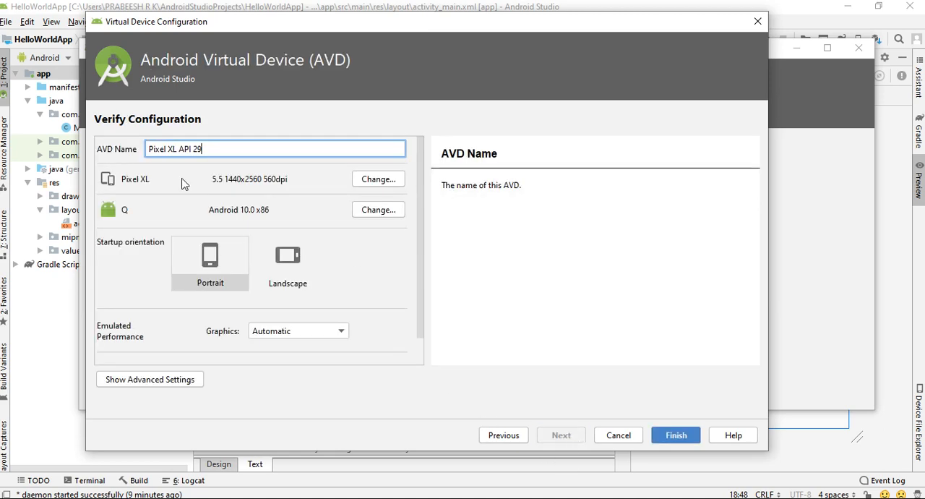
mouse_move(210, 149)
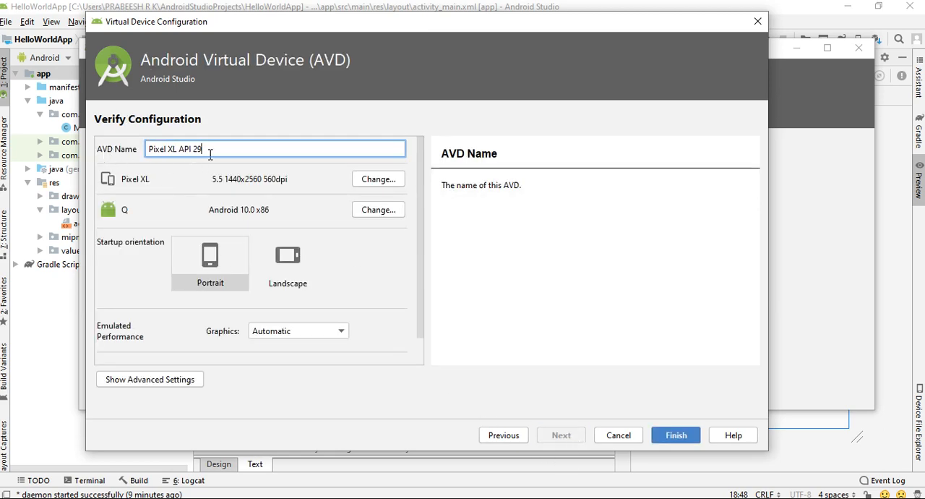
click(210, 261)
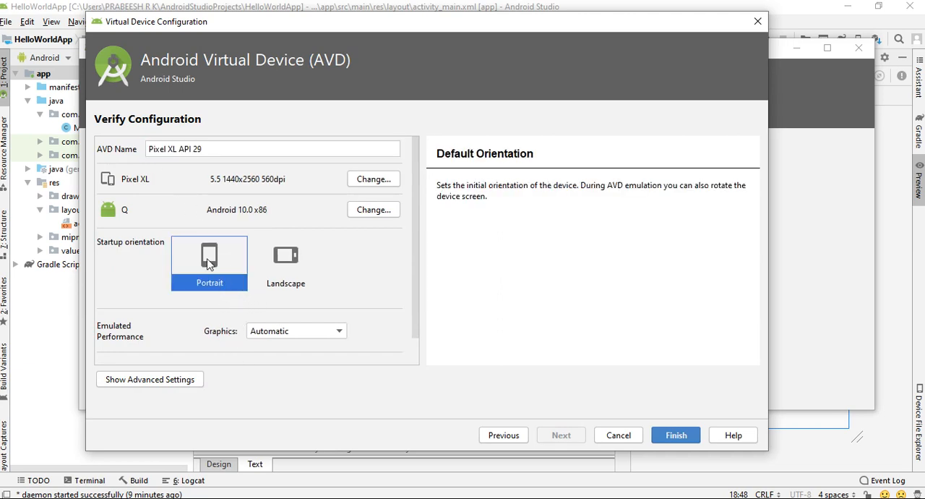
mouse_move(322, 347)
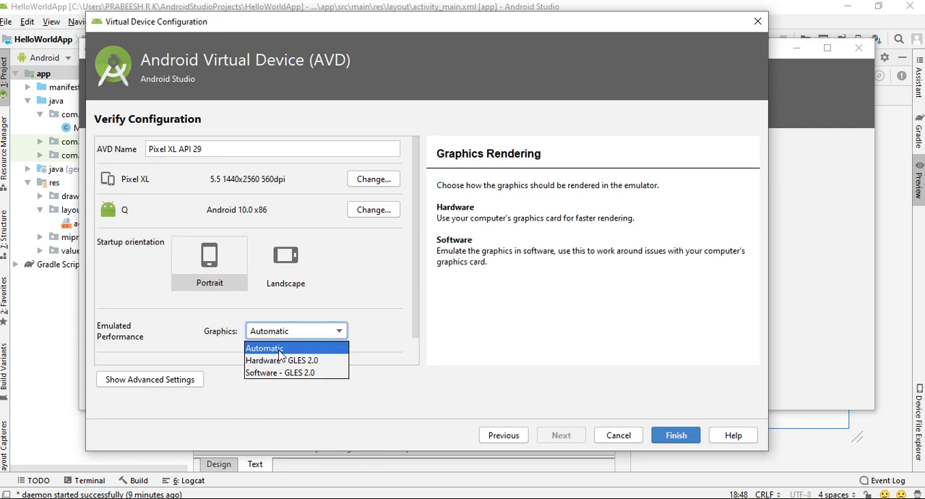
click(265, 348)
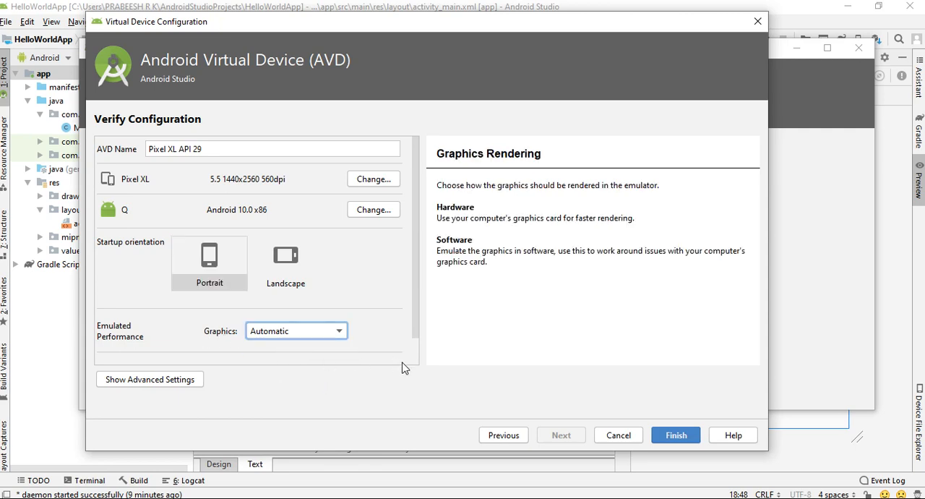
mouse_move(450, 373)
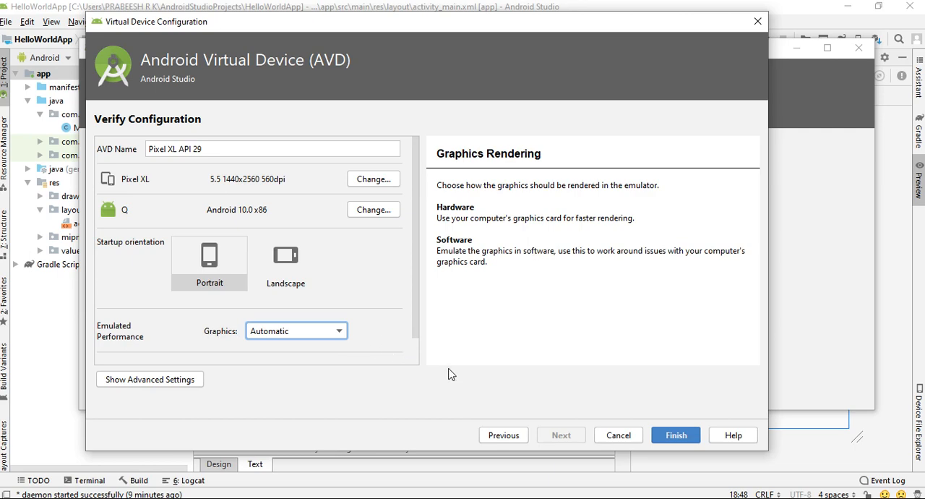
mouse_move(430, 348)
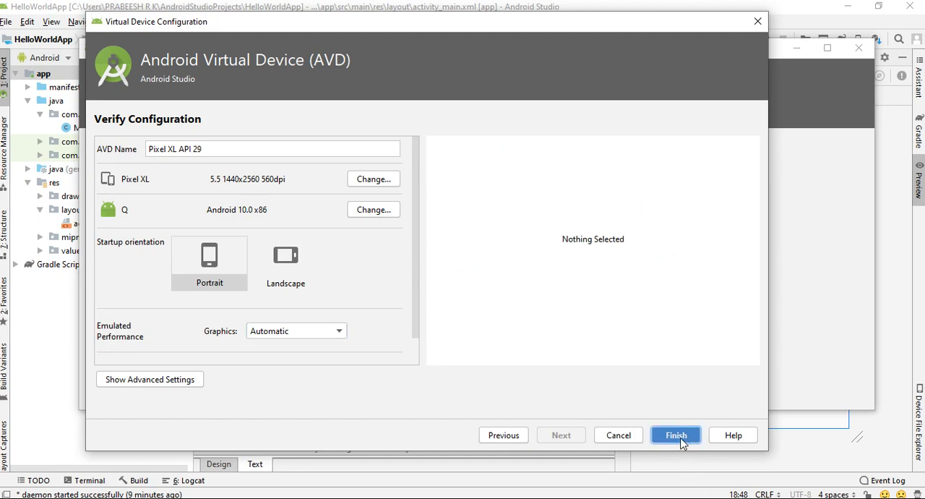
- Finish creating the Pixel XL API 29 device and launch its emulator
click(675, 435)
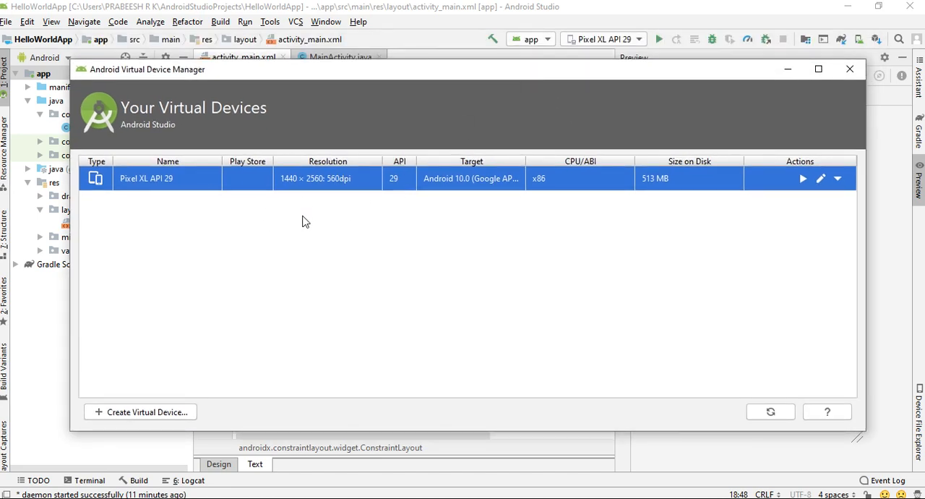
mouse_move(597, 91)
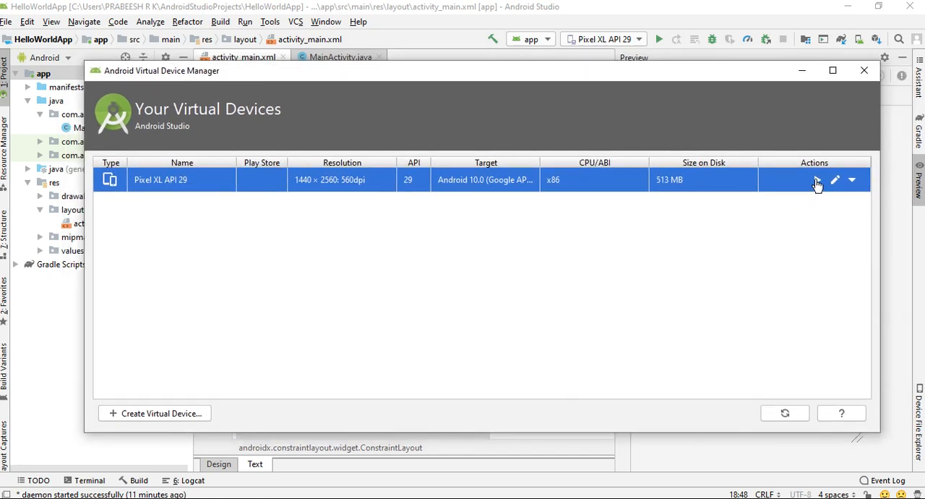
click(818, 180)
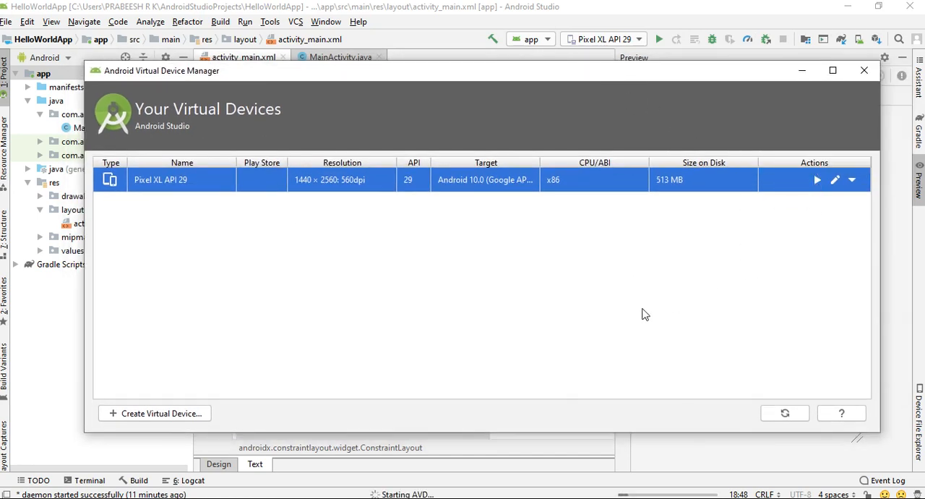
- Let the Pixel XL API 29 emulator boot and dismiss its lock screen
click(816, 179)
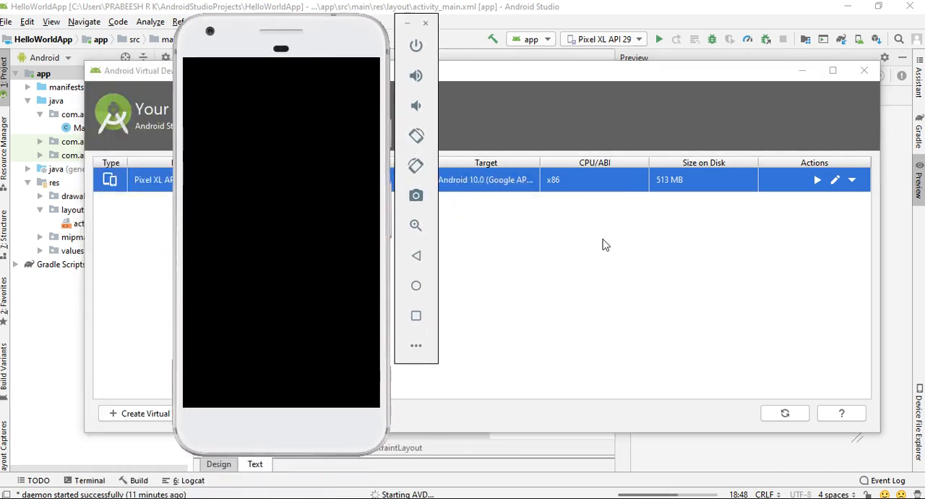
mouse_move(838, 221)
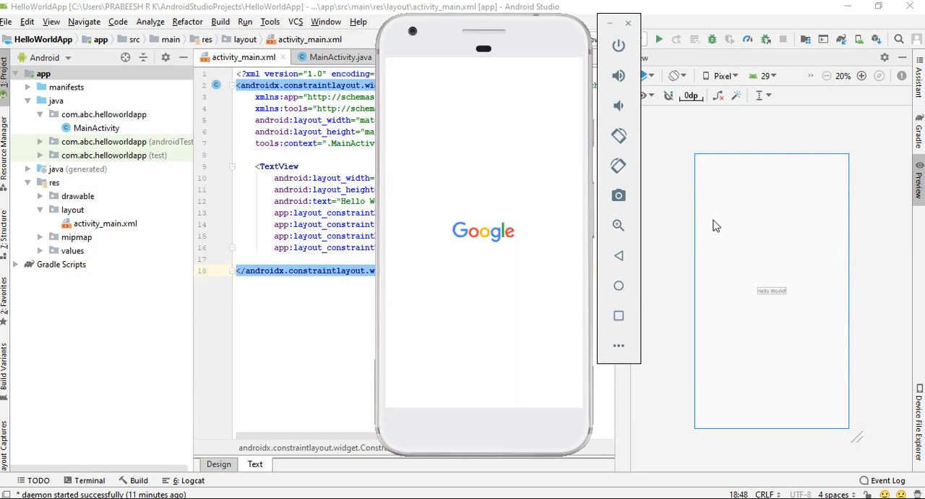
mouse_move(715, 225)
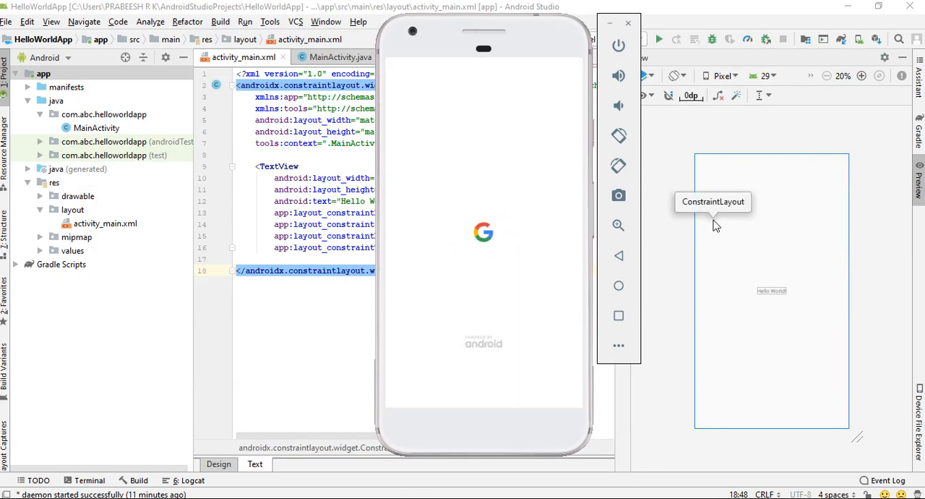
mouse_move(716, 224)
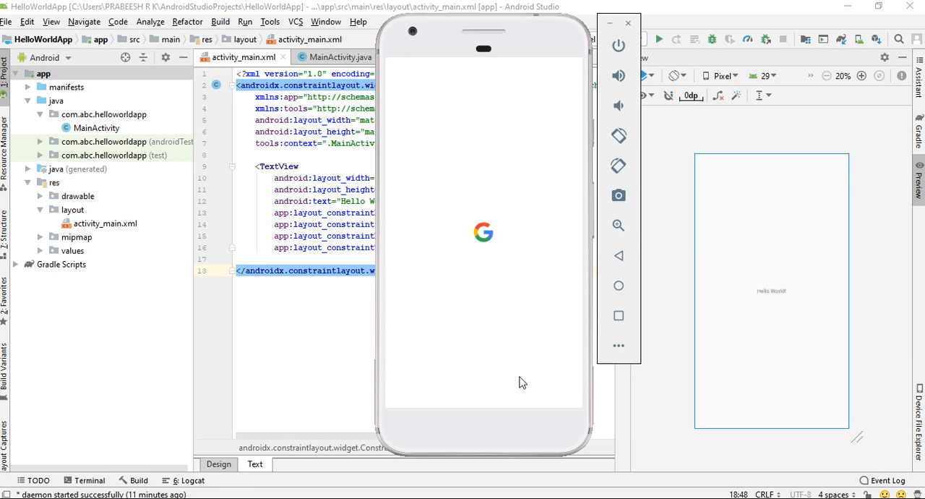
mouse_move(540, 392)
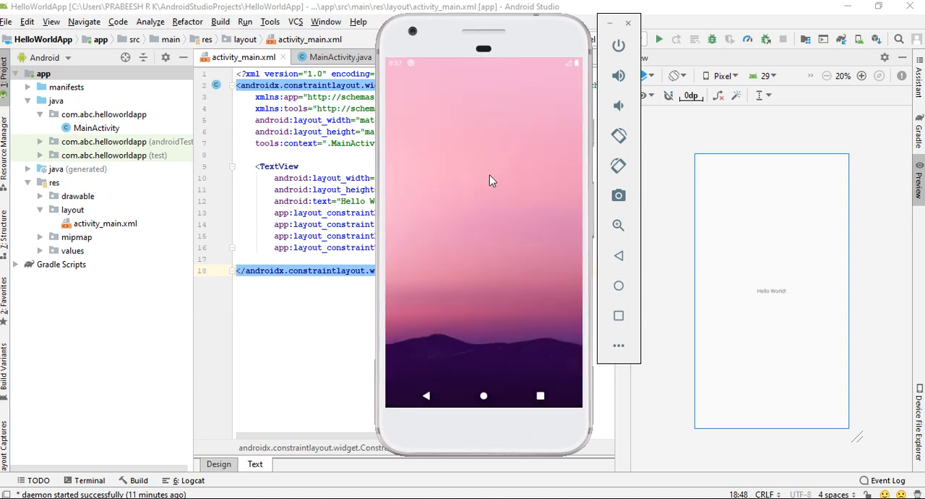
click(484, 396)
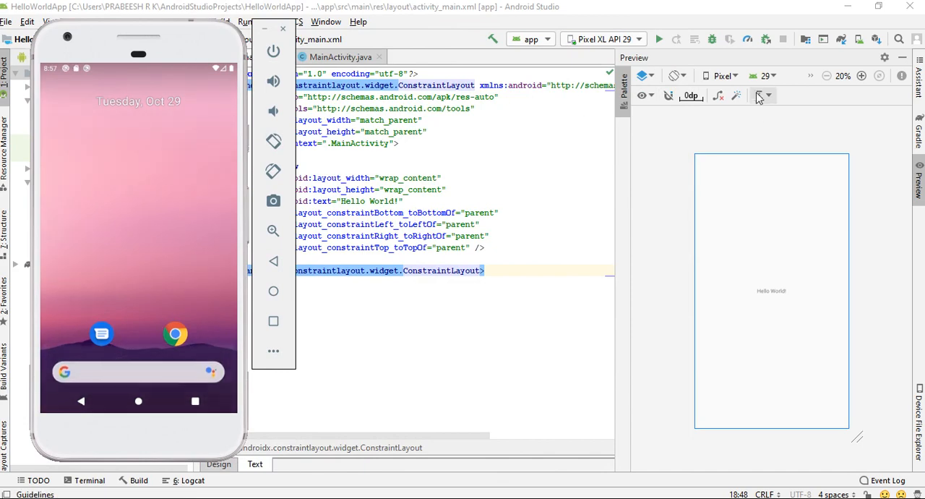
mouse_move(659, 39)
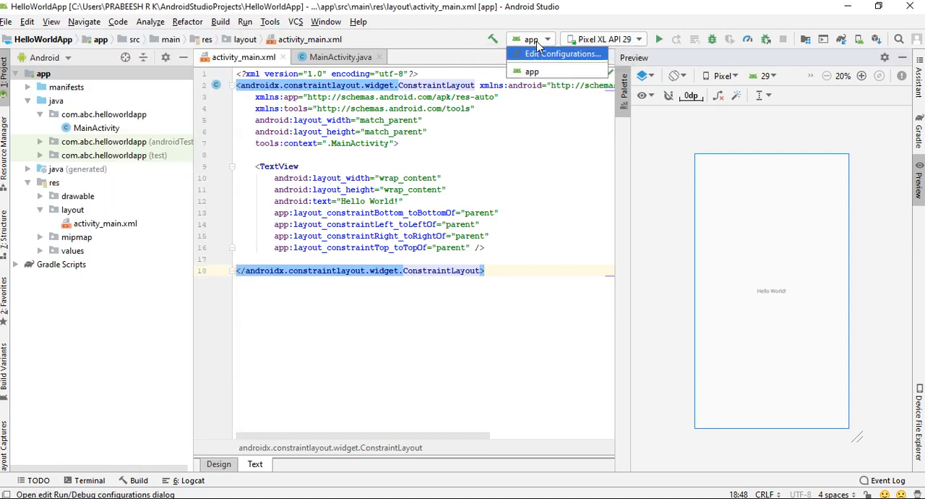
mouse_move(550, 61)
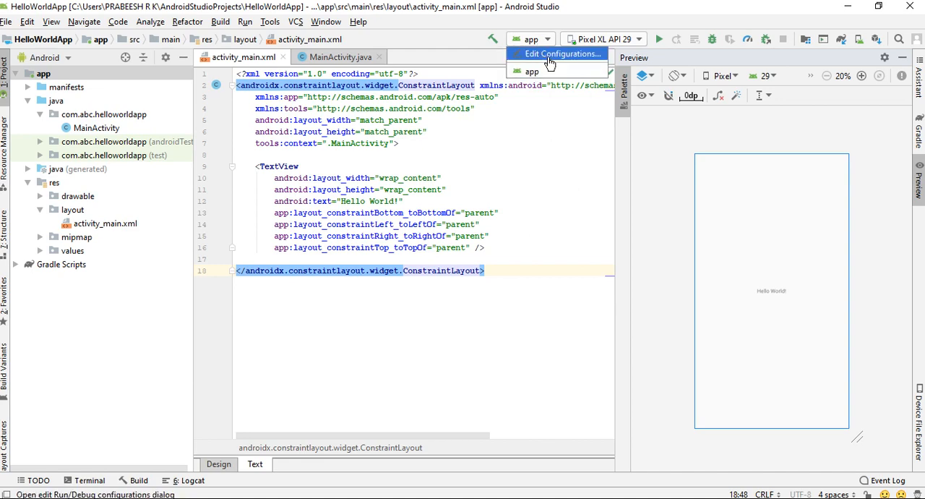
mouse_move(532, 72)
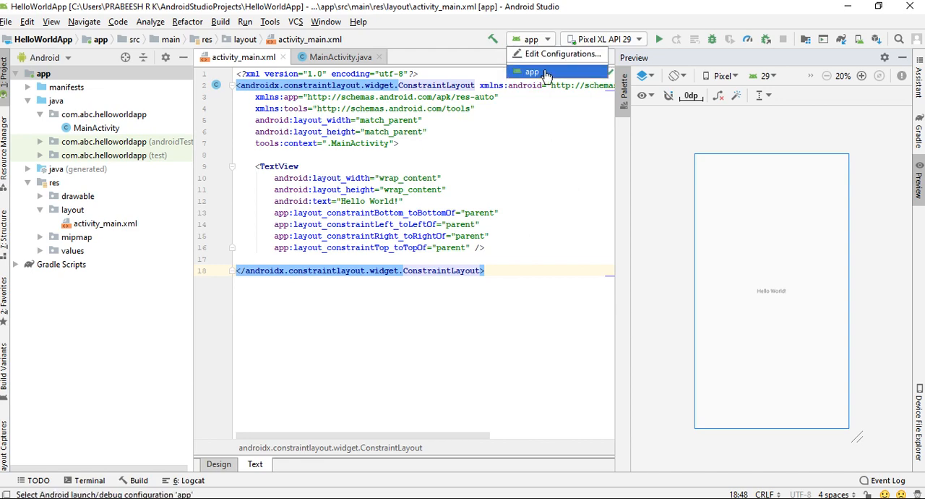
- Select the app run configuration targeting the Pixel XL API 29 emulator
click(532, 72)
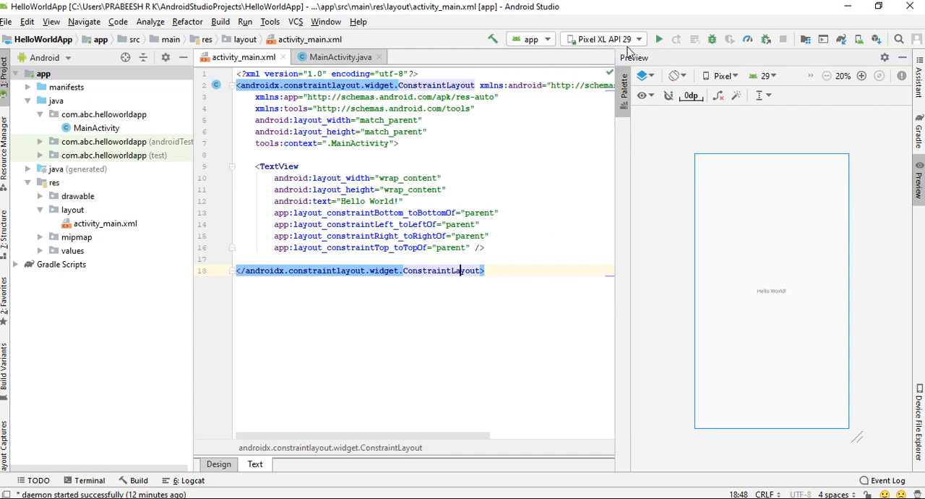
mouse_move(609, 49)
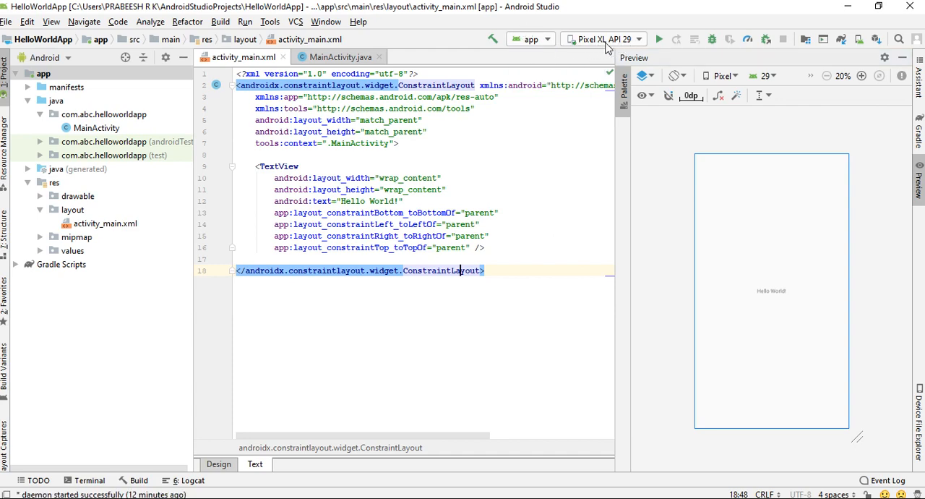
mouse_move(596, 45)
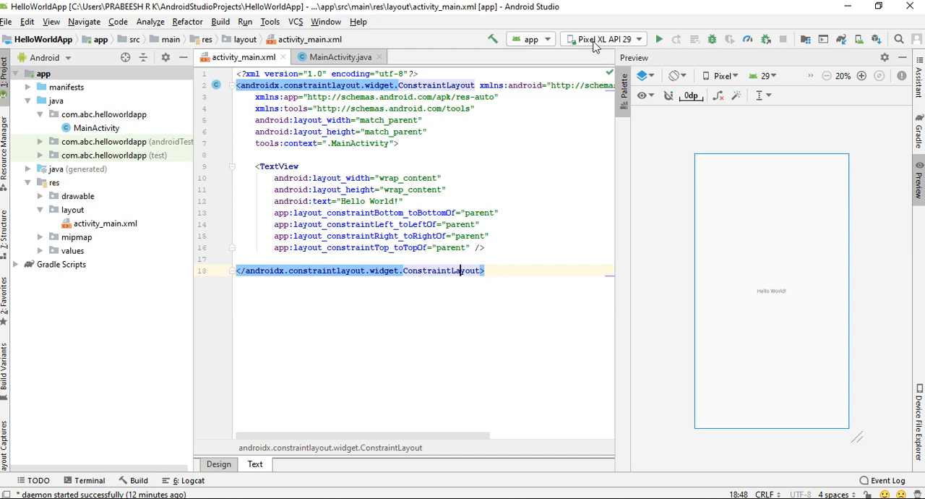
mouse_move(629, 46)
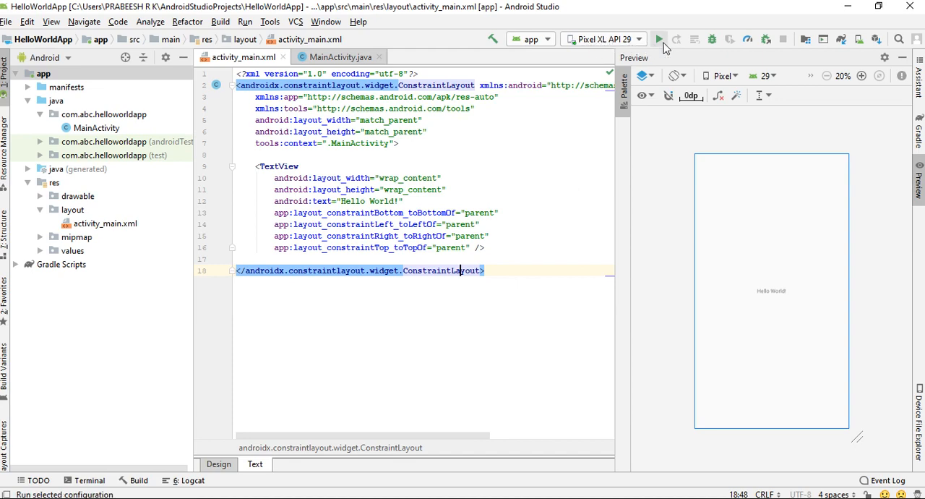
- Run HelloWorldApp so Gradle builds and installs it on the Pixel XL API 29 emulator
click(659, 40)
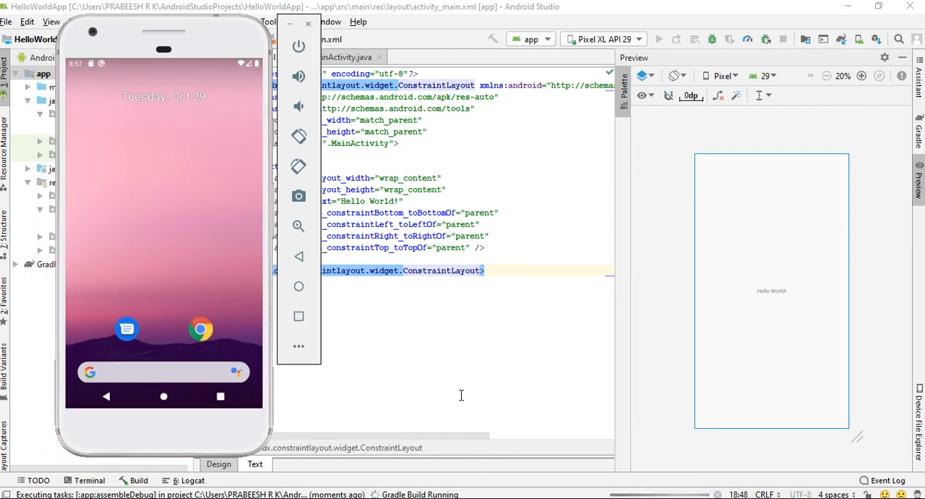
mouse_move(457, 449)
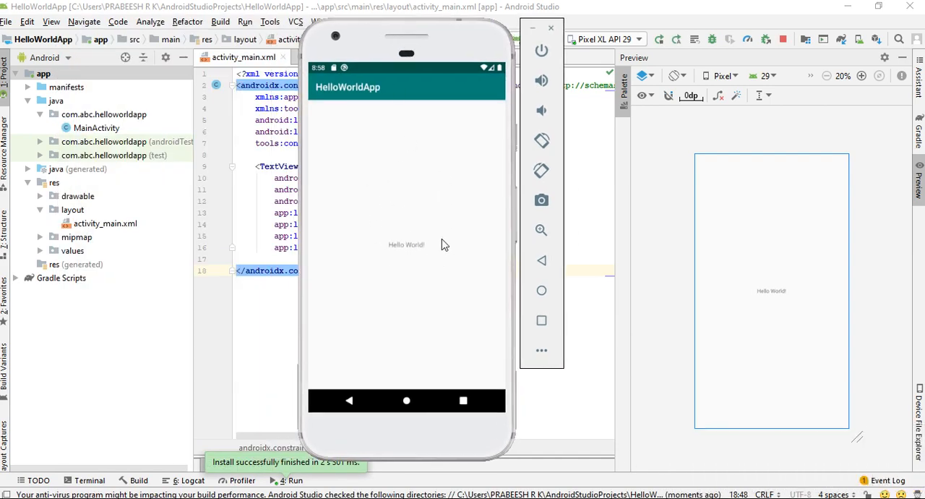
mouse_move(448, 263)
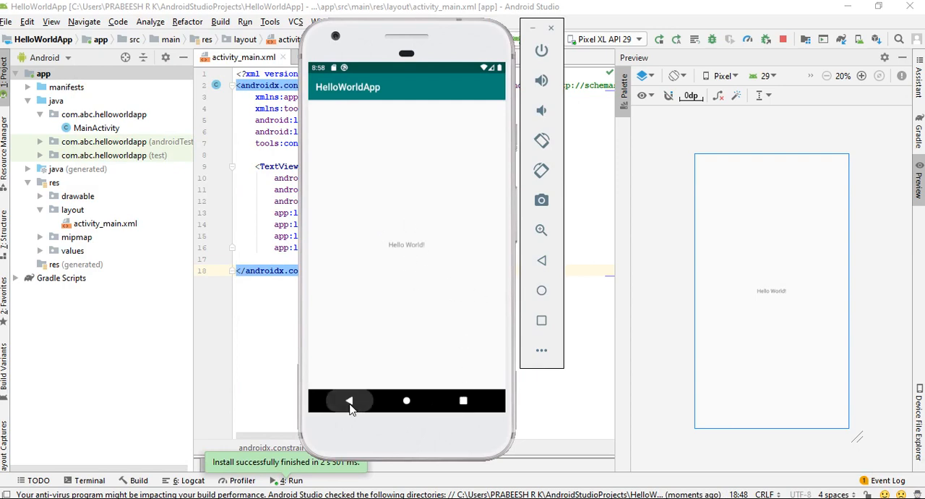
- Exit the running Hello World! app to reach the emulator's app list
click(349, 401)
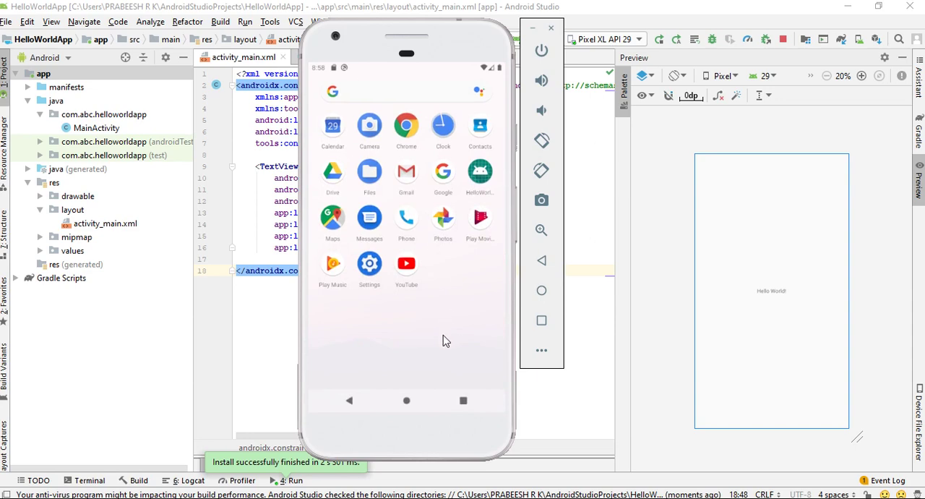
mouse_move(470, 179)
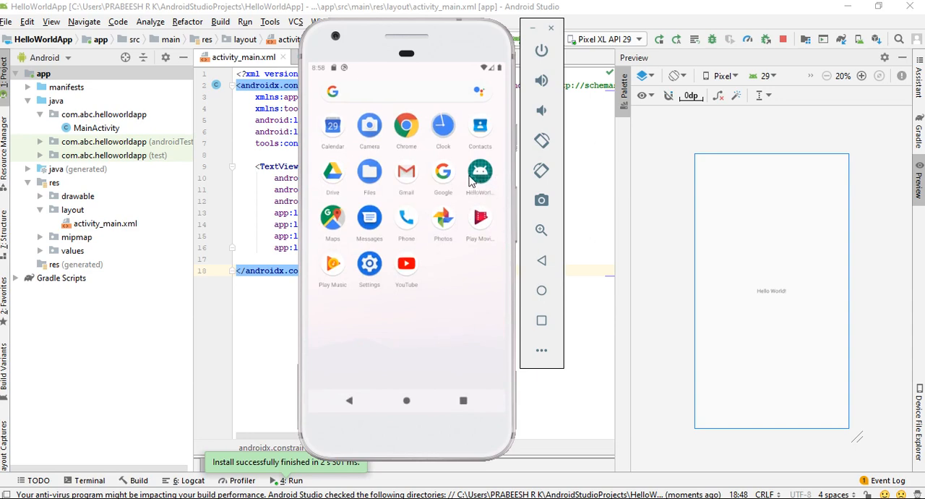
mouse_move(483, 185)
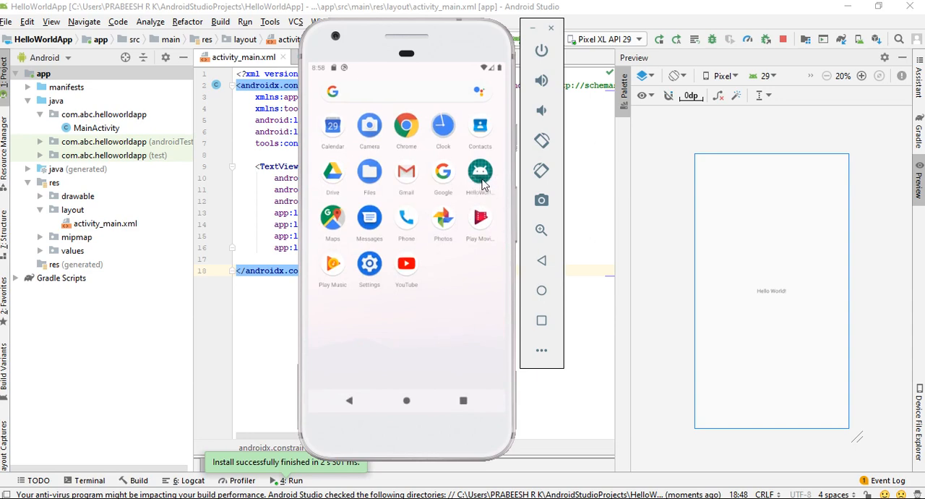